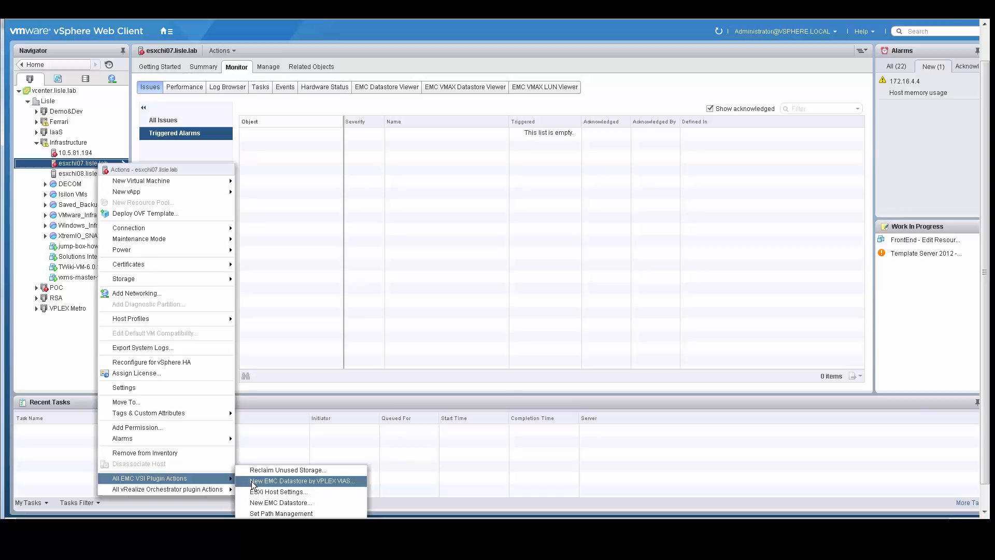
- Launch the New EMC Datastore by VPLEX VIAS wizard on host esxchi07.lisle.lab
left_click(302, 481)
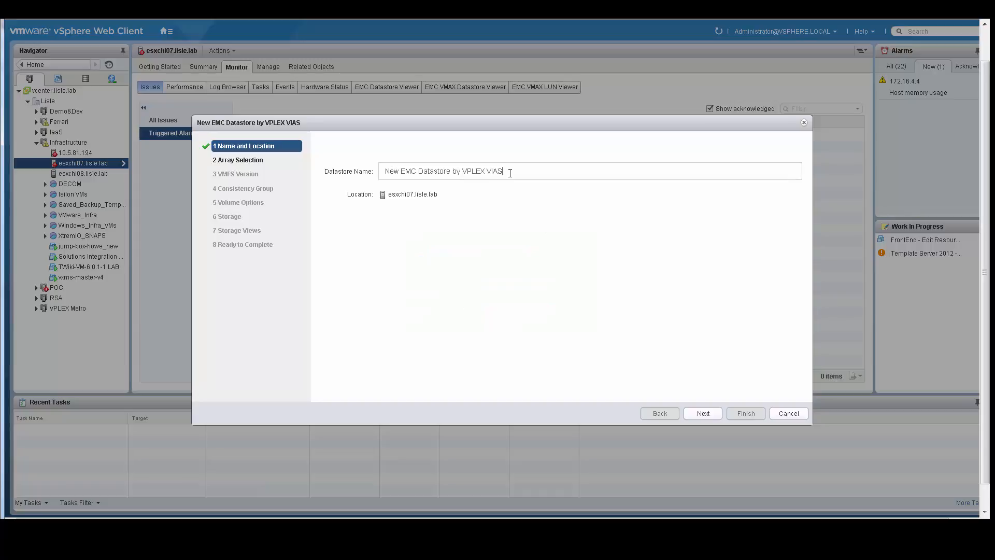
- Replace the default datastore name with VIASTEST2 and advance to Array Selection
triple_click(444, 171)
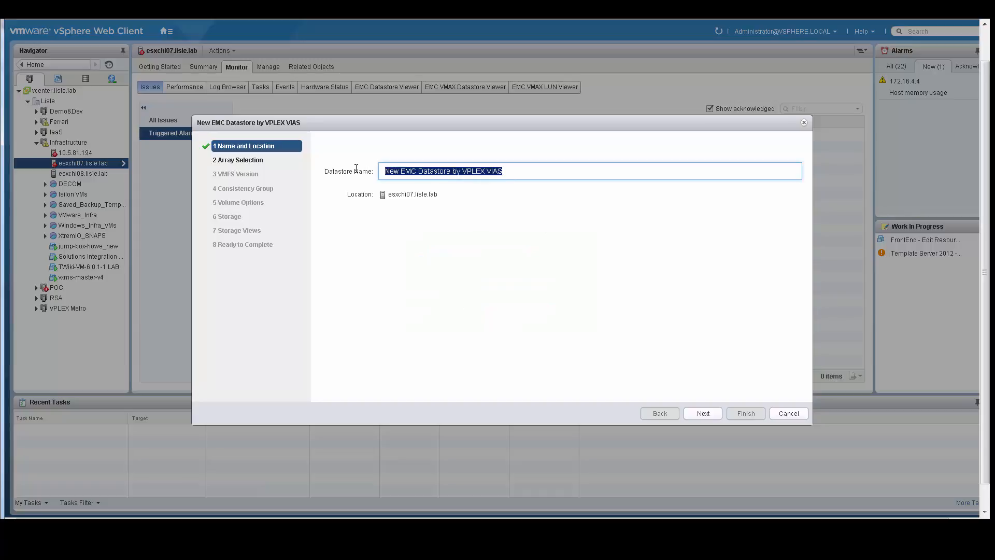
type("V")
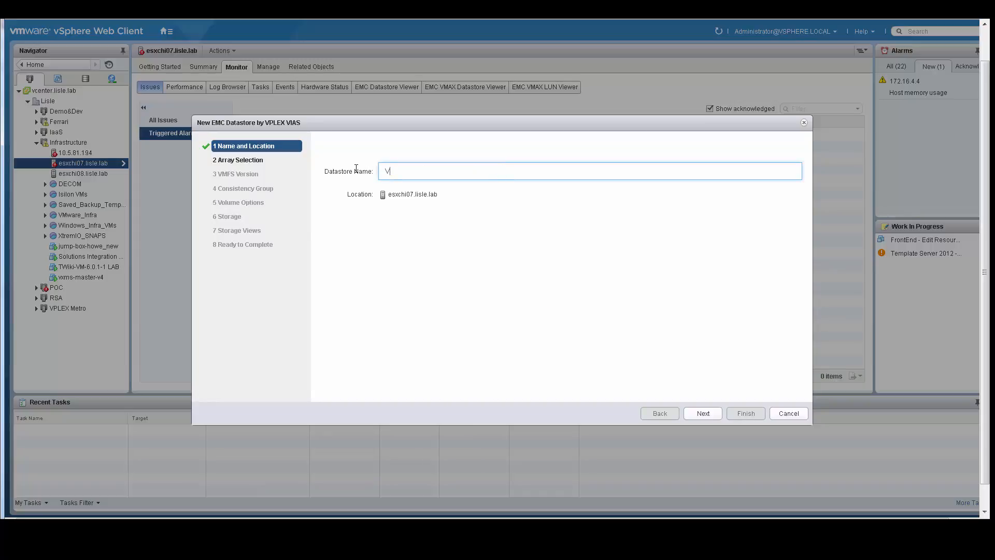
type("IAS")
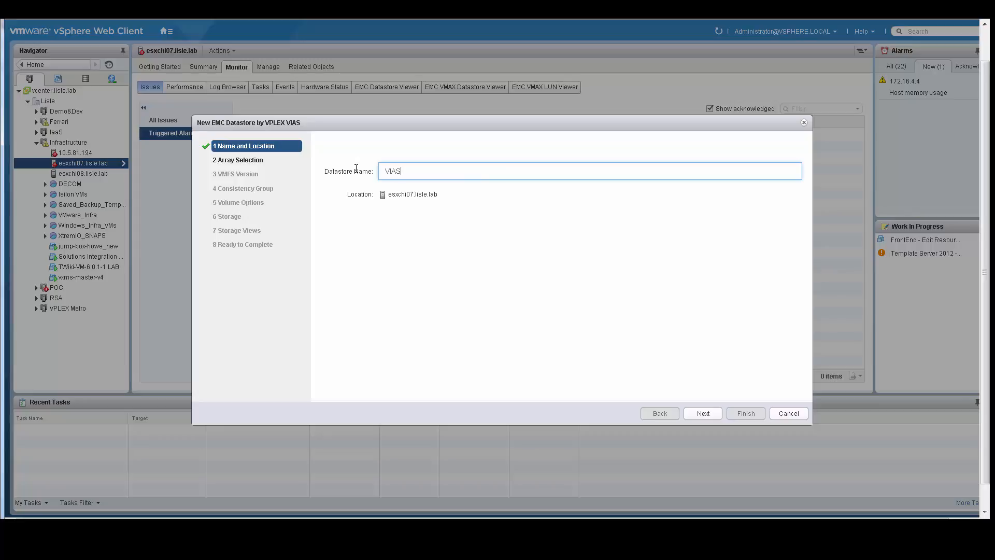
type("TEST2")
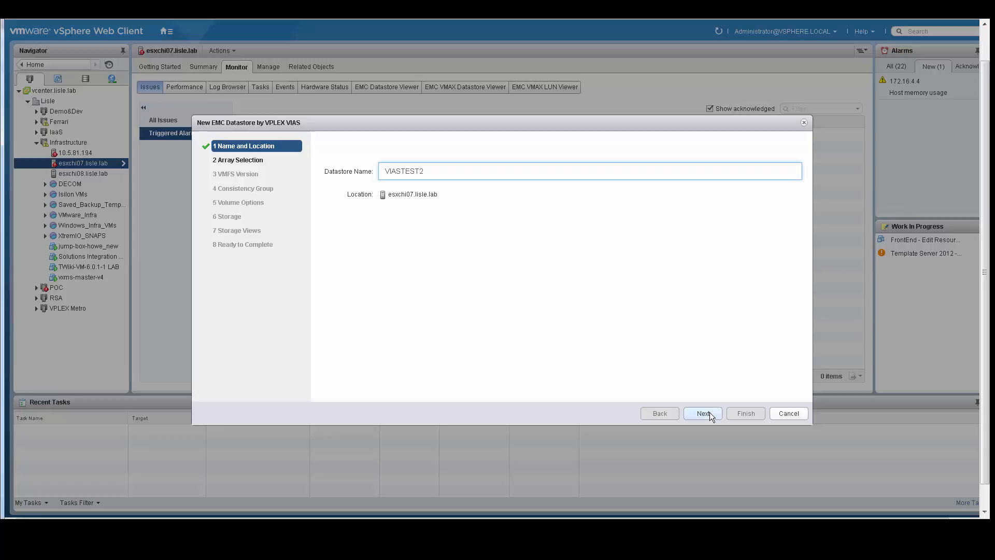
left_click(703, 413)
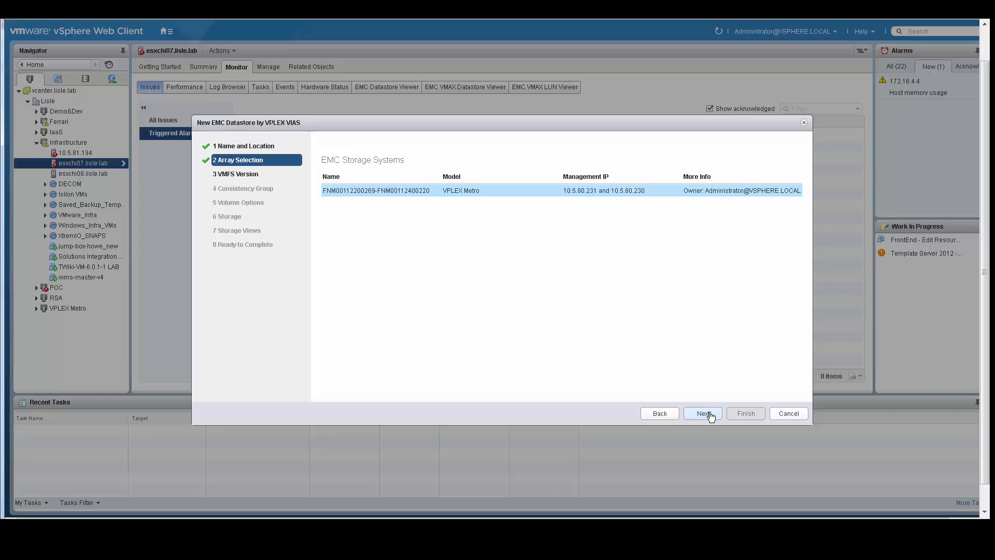
- Accept the VPLEX Metro array and VMFS 5 defaults
left_click(702, 413)
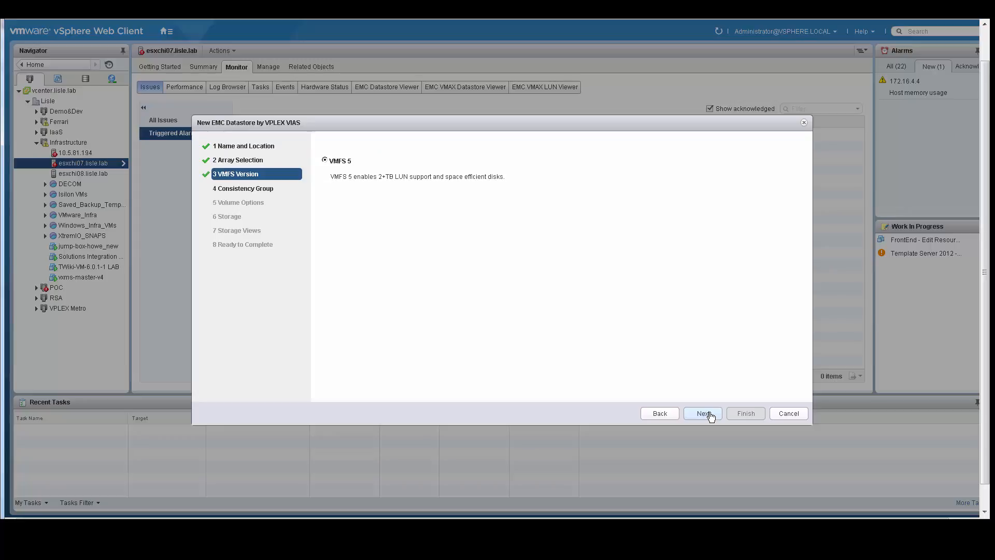
left_click(703, 413)
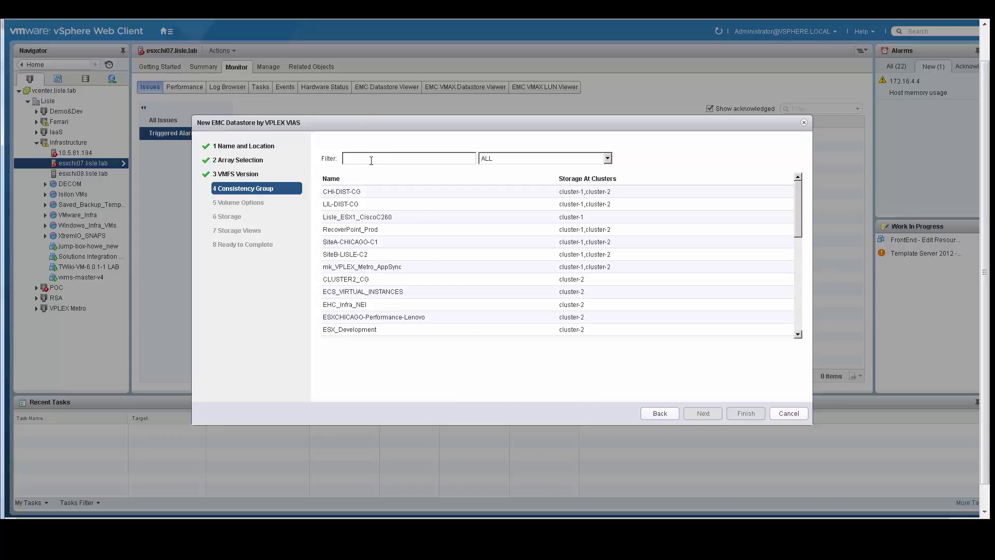
- Filter consistency groups by 'Inf' and select ESX_Infrastructure
type("In")
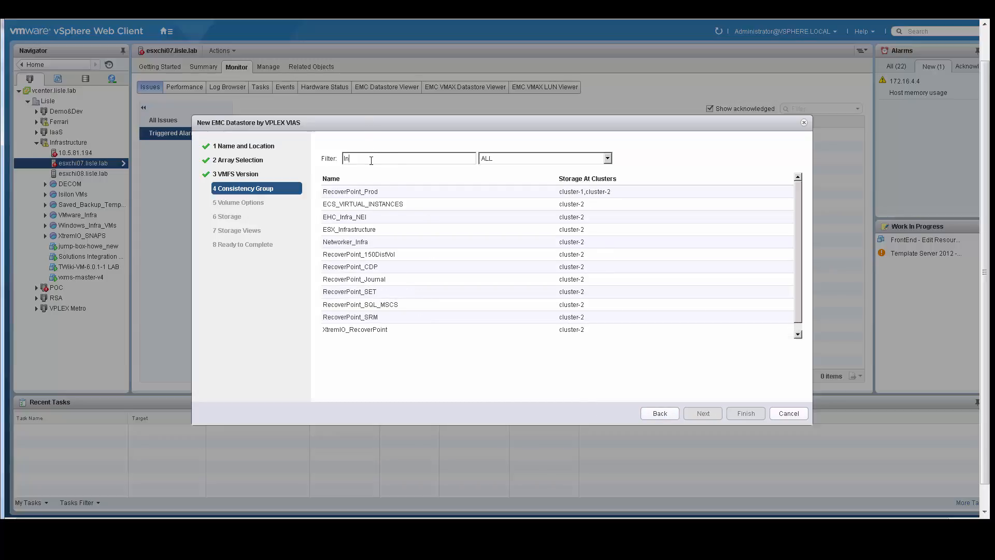
type("f")
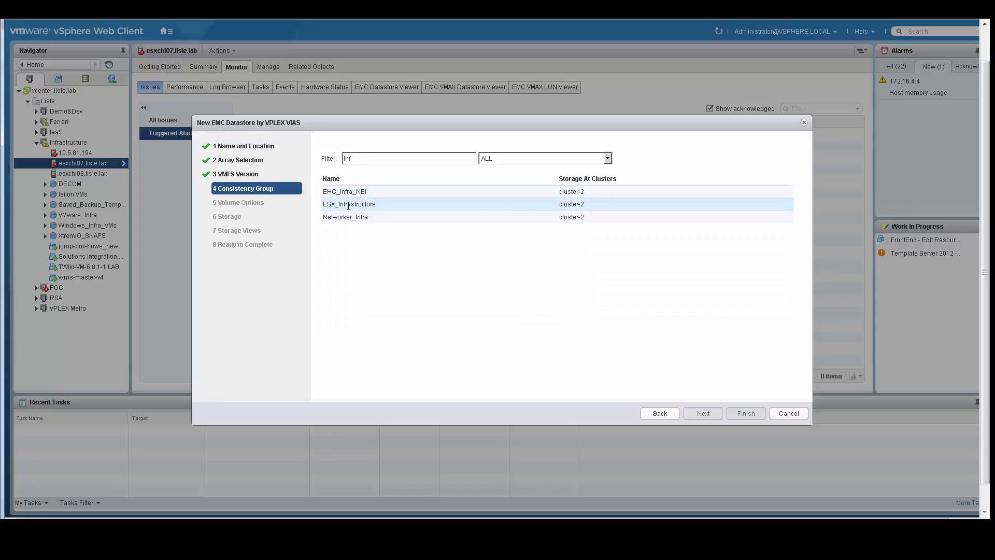
left_click(348, 204)
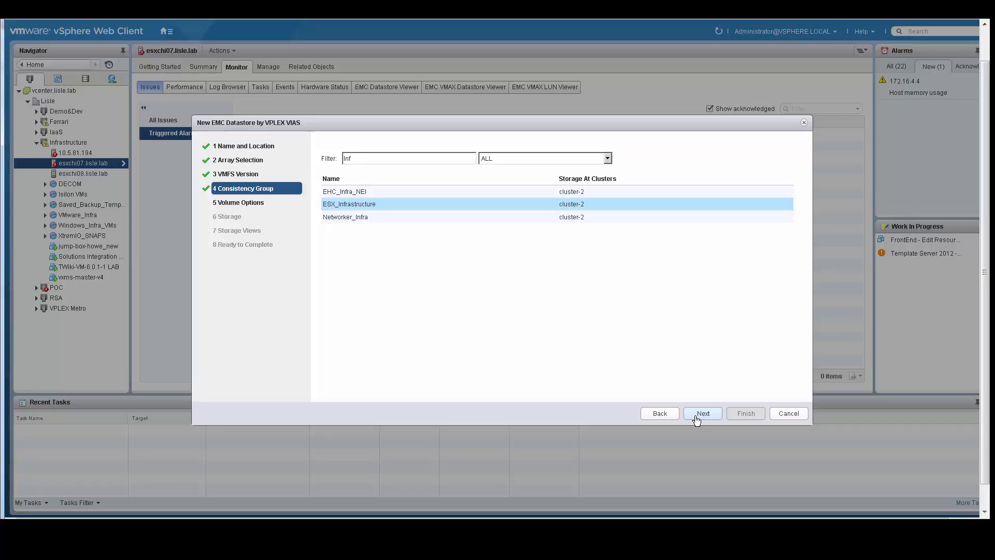
left_click(702, 413)
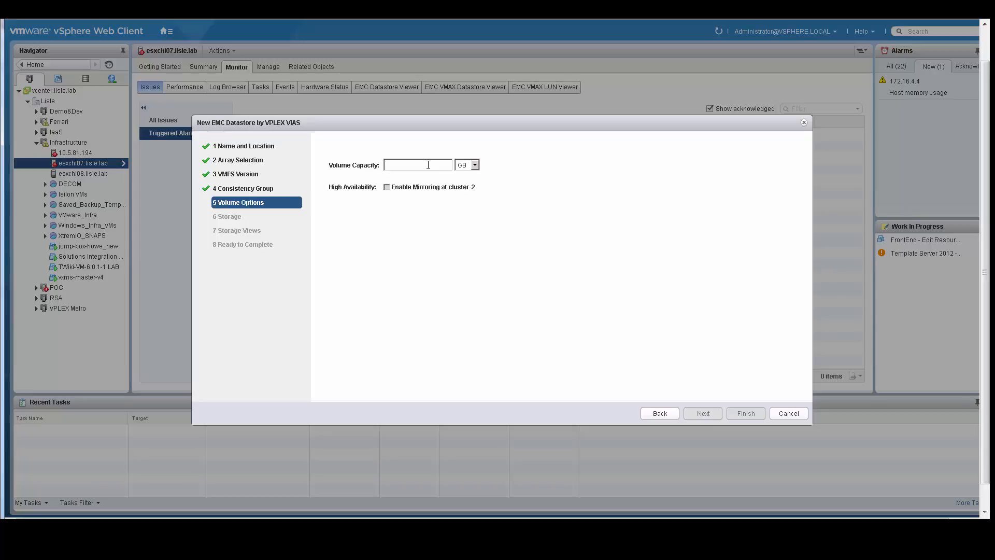
- Enter 101 GB volume capacity with mirroring left off
type("101")
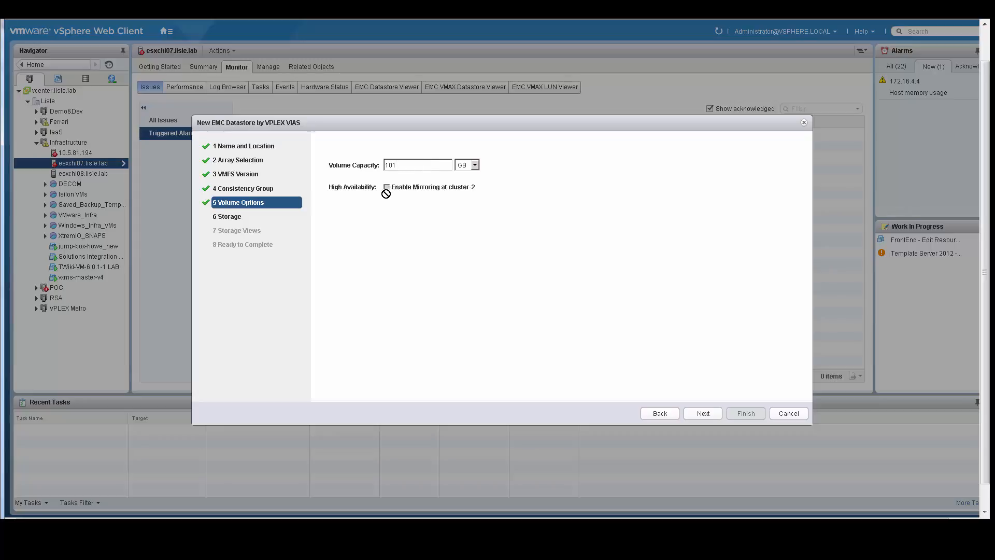
mouse_move(390, 209)
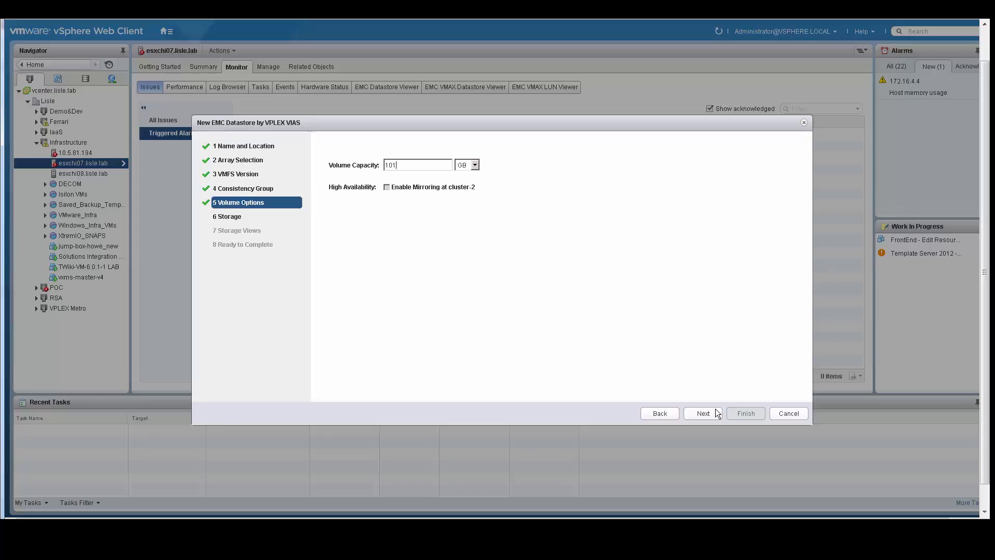
left_click(703, 413)
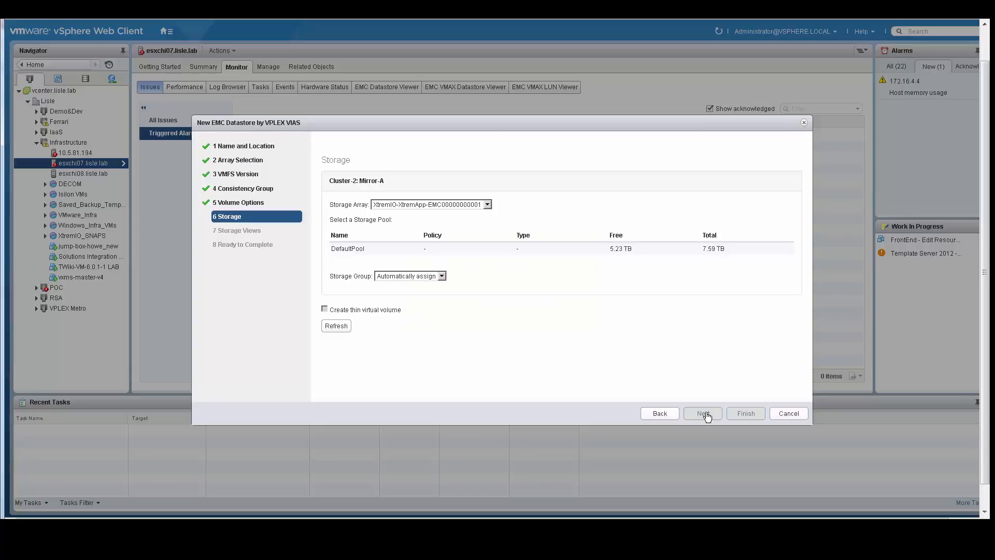
mouse_move(609, 308)
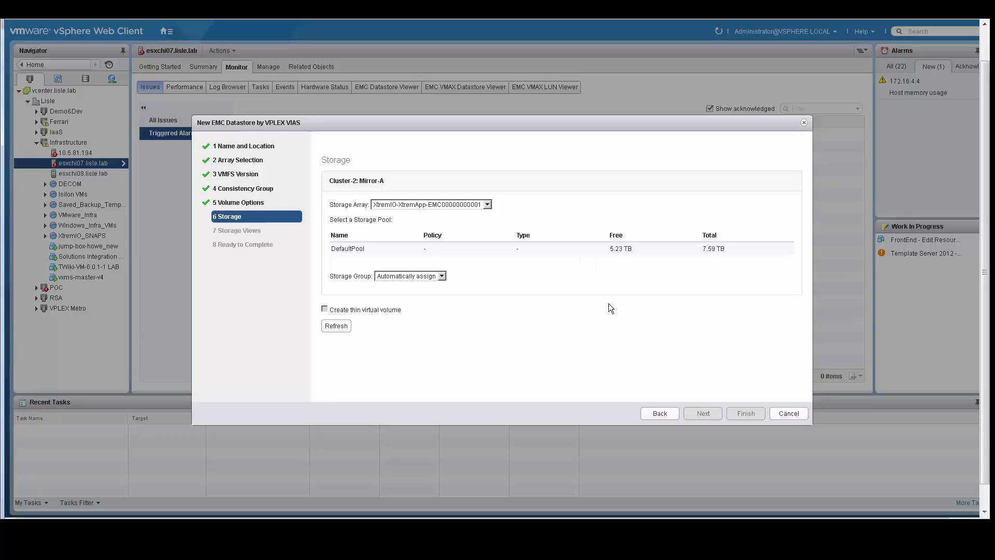
mouse_move(476, 208)
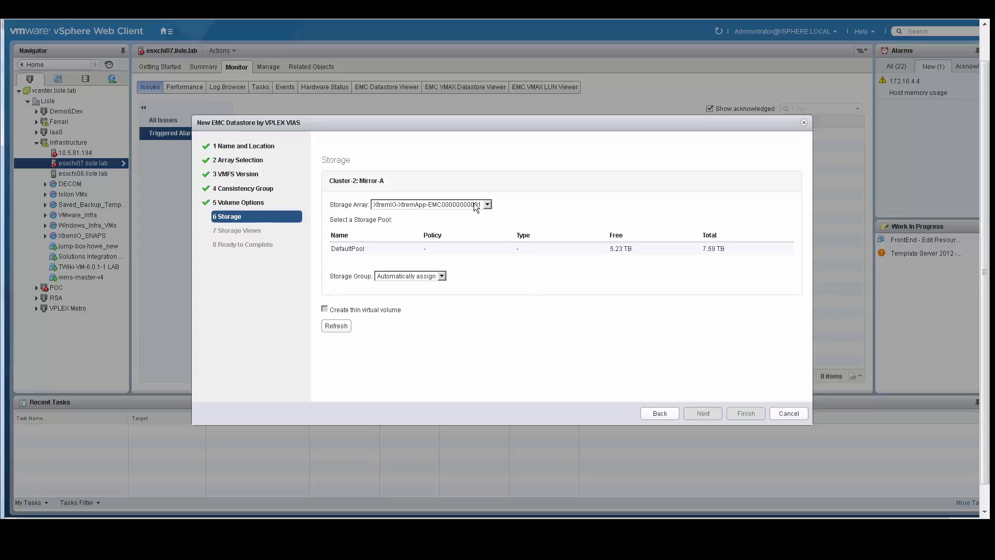
- Back the volume with XtremIO DefaultPool as a thin virtual volume
left_click(486, 205)
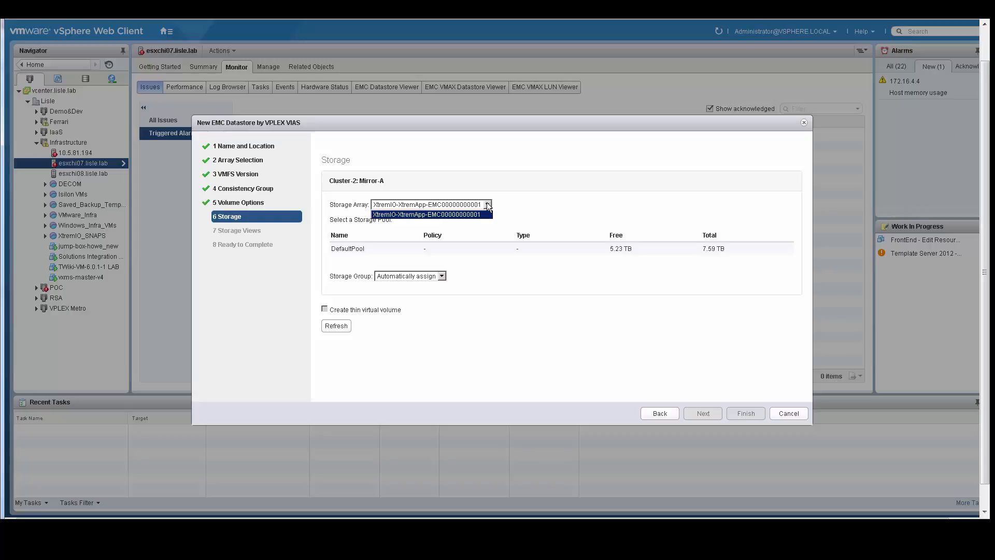
left_click(426, 215)
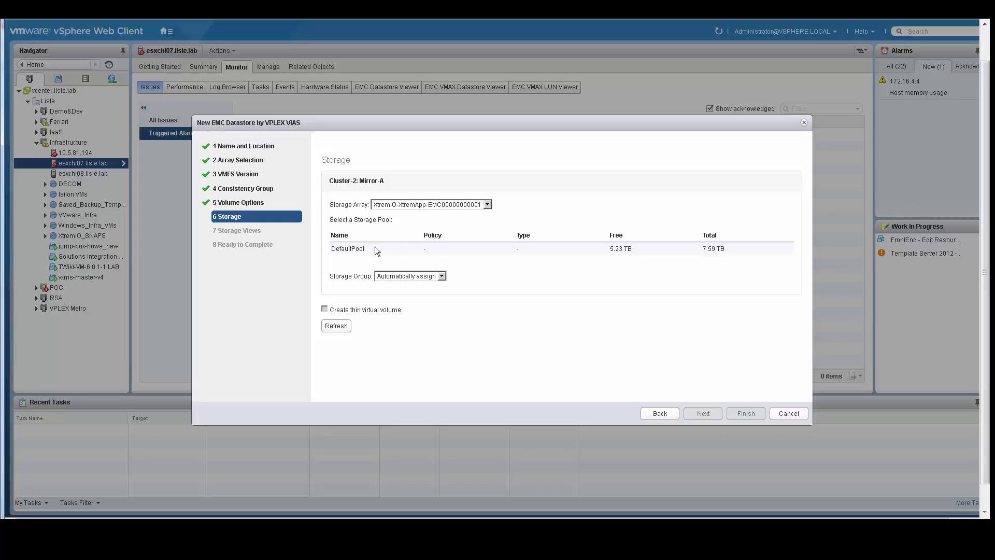
left_click(348, 248)
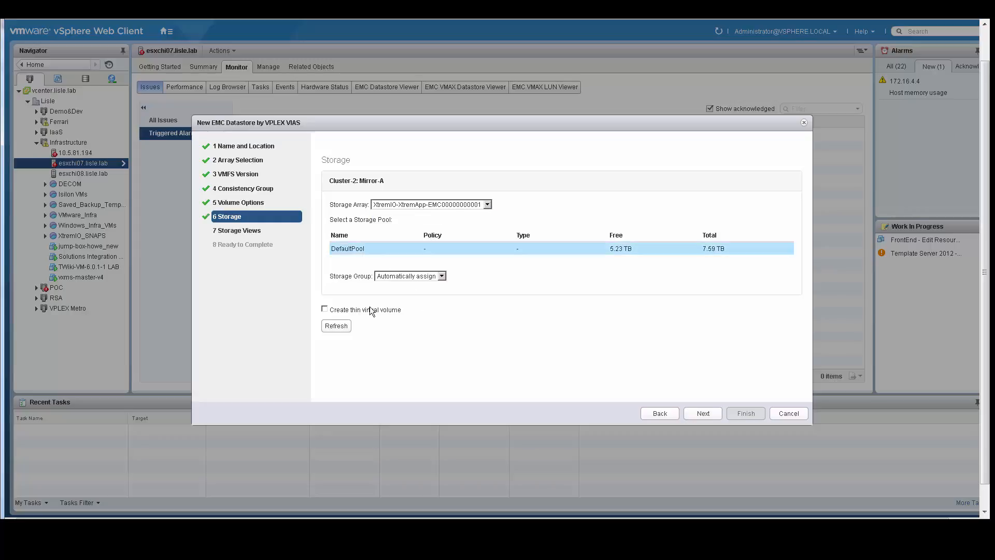
mouse_move(654, 365)
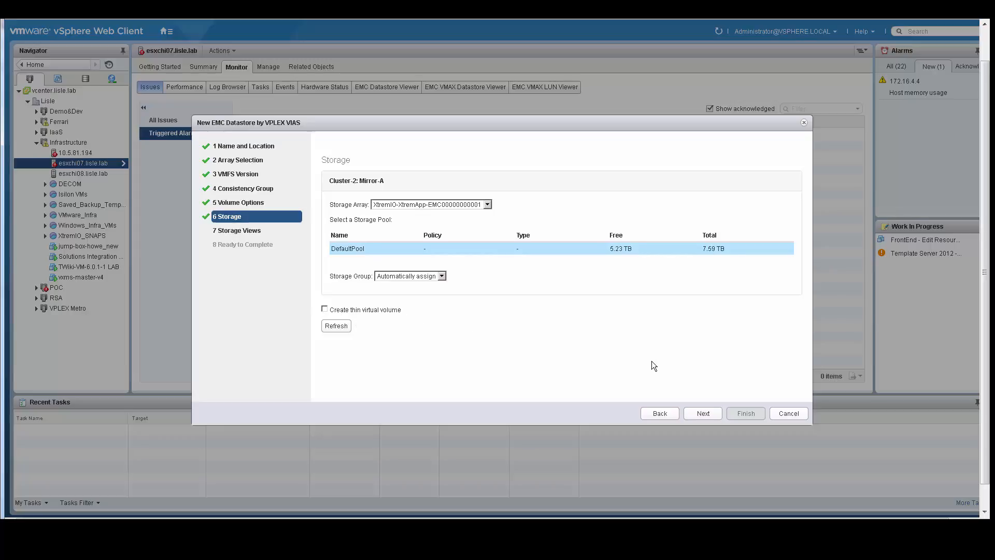
mouse_move(327, 261)
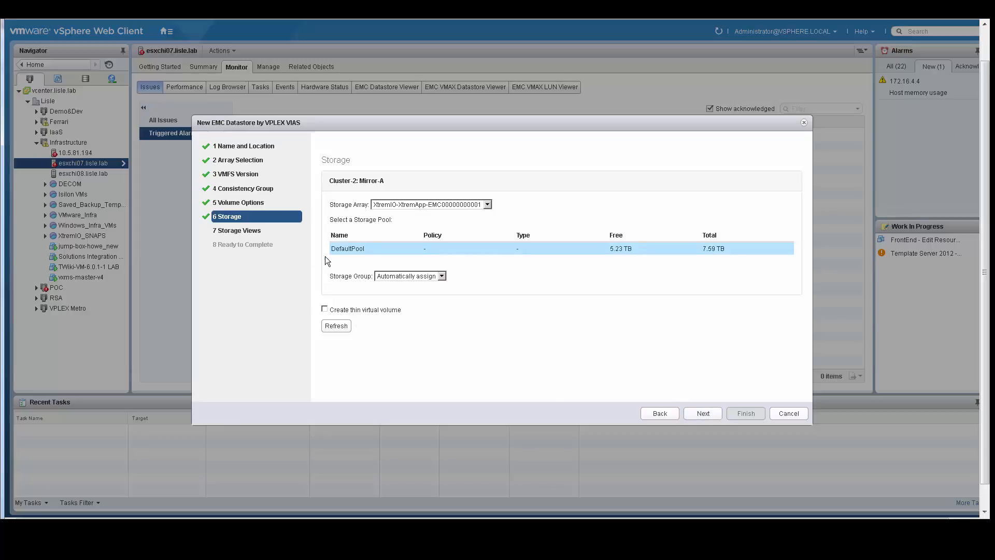
left_click(325, 309)
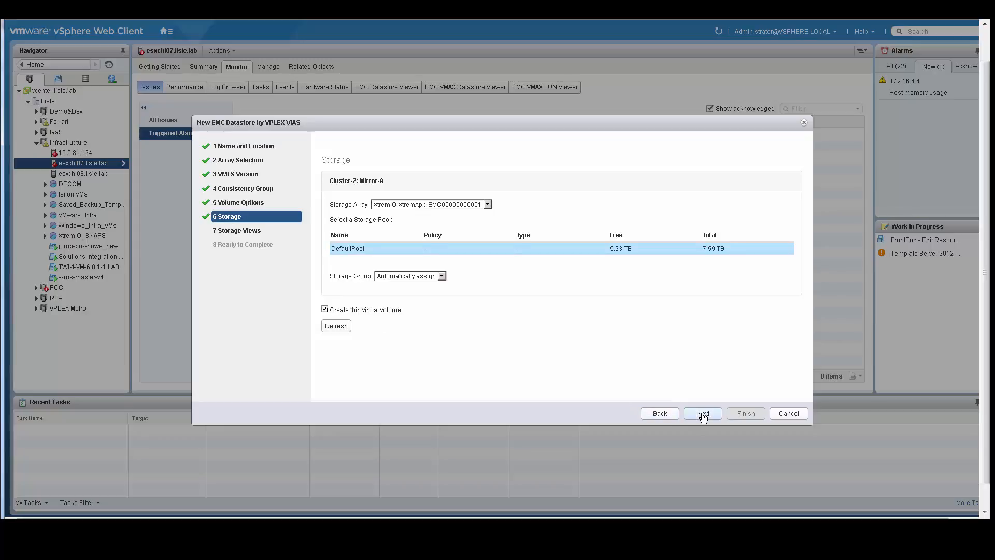
left_click(703, 413)
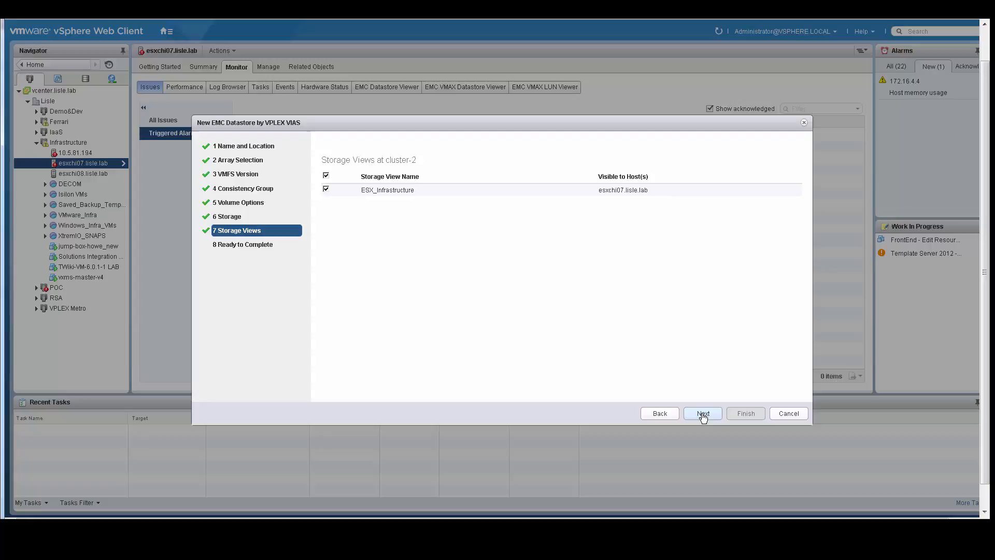
- Keep the ESX_Infrastructure storage view checked and advance to Ready to Complete
left_click(703, 413)
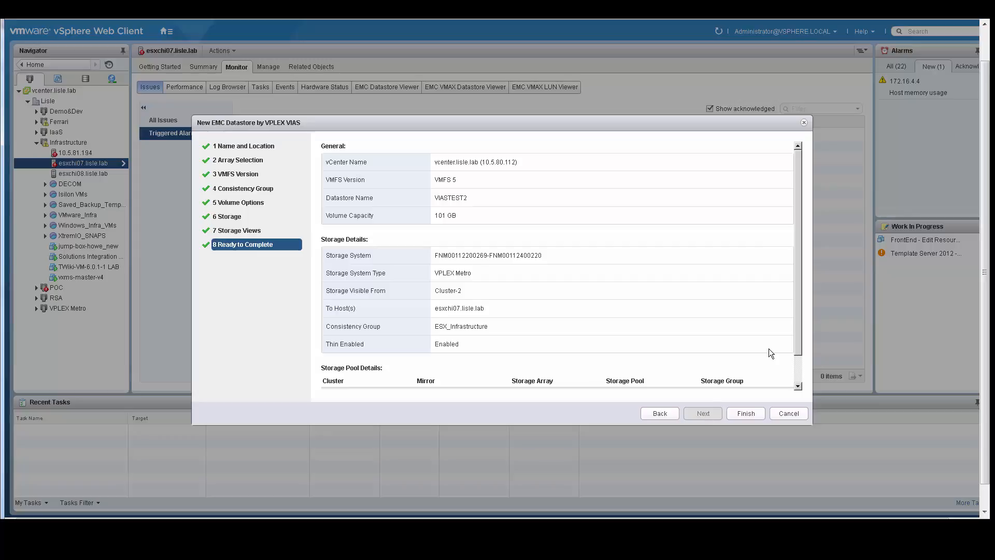
- Review Storage Pool Details in the summary and finish creating VIASTEST2
scroll("down", 3)
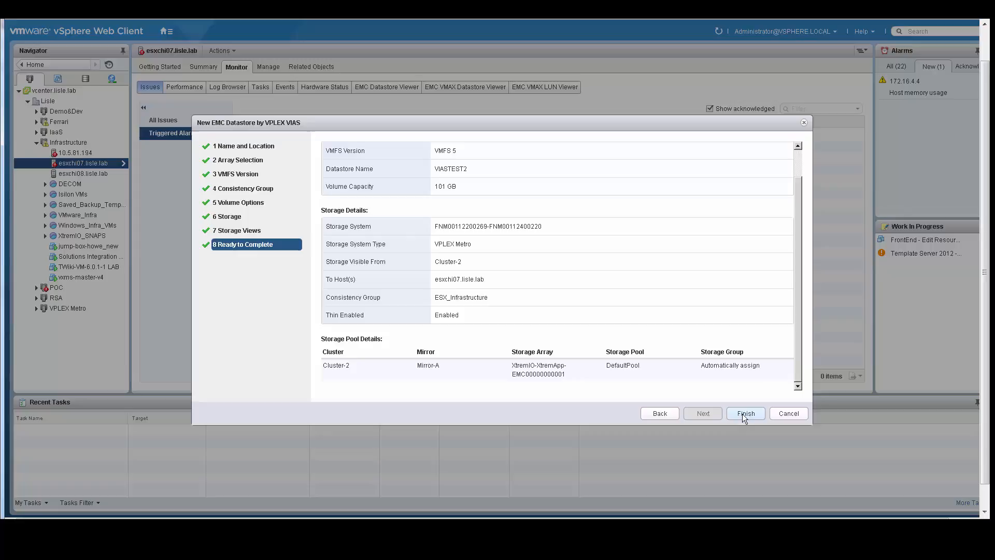
left_click(745, 413)
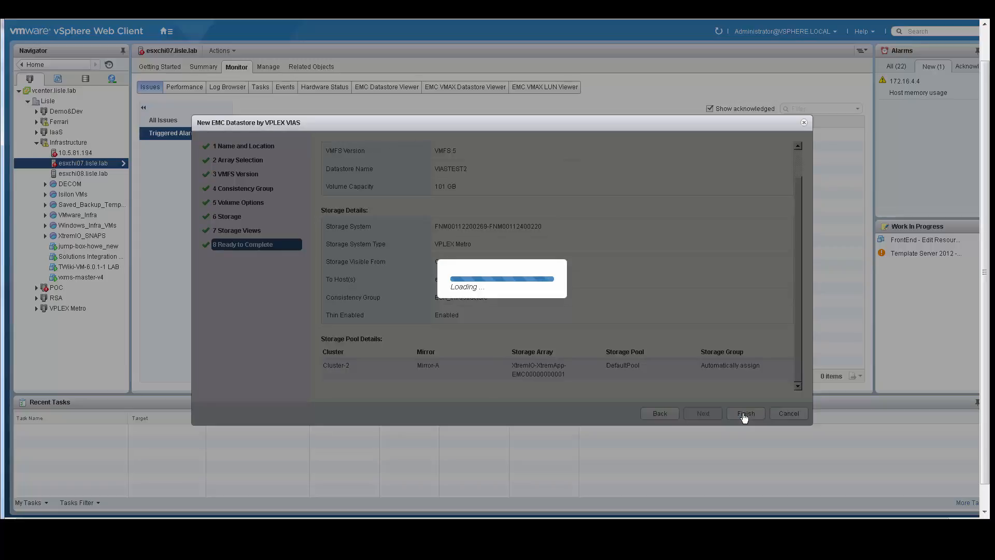
- Finish the wizard and view the VIASTest datastore summary (VMFS5, 100 GB)
left_click(743, 413)
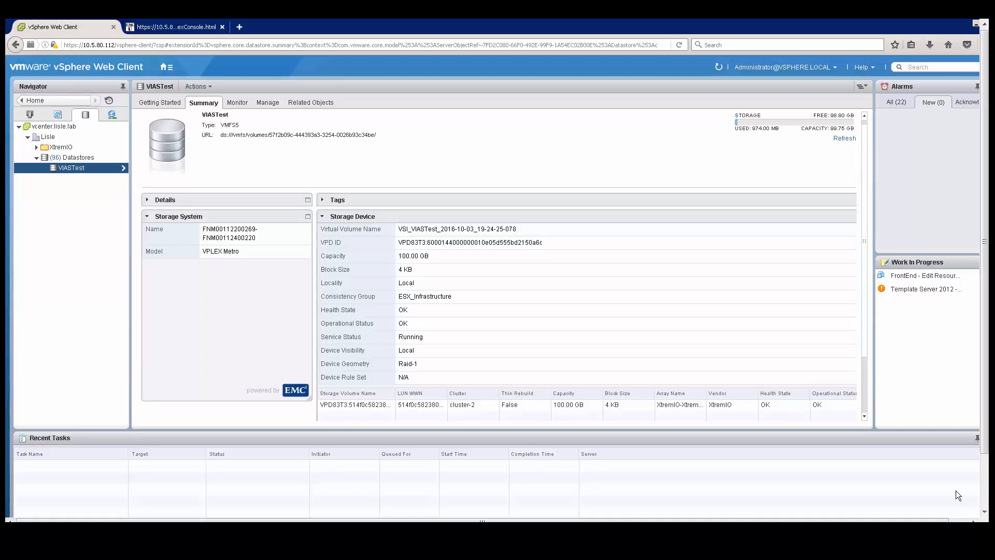
mouse_move(530, 104)
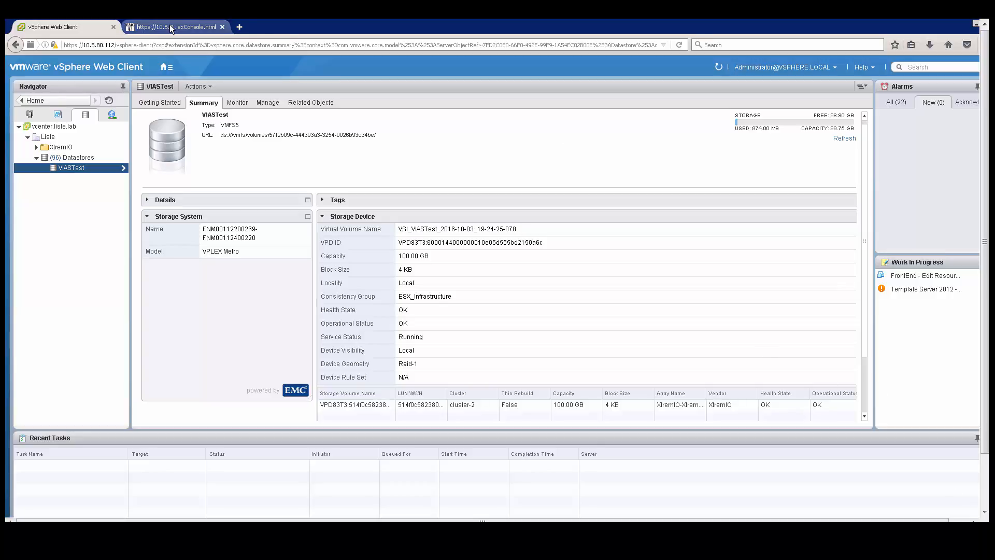
- Switch to Unisphere for VPLEX and filter cluster-2 virtual volumes by VIAS
left_click(175, 26)
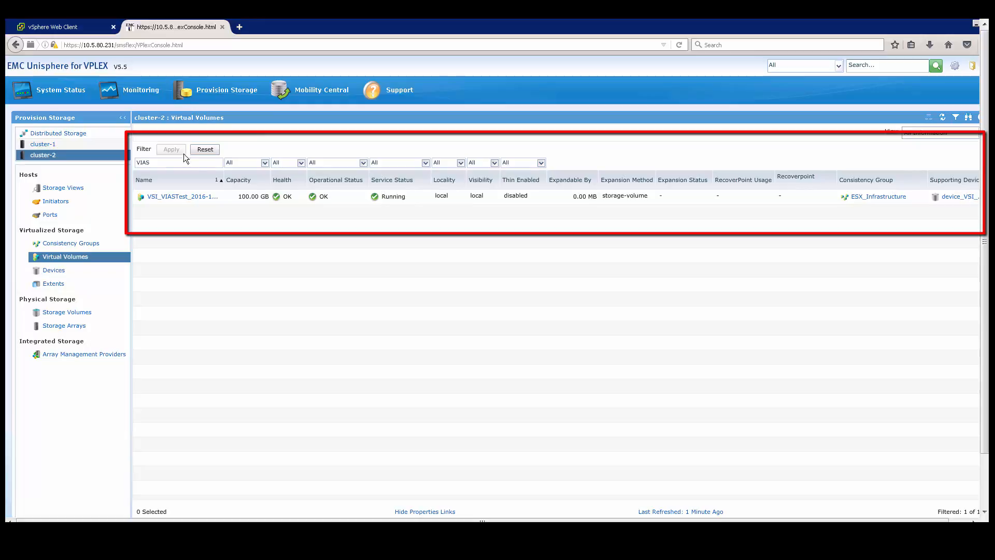
- Open the Virtual Volume Properties for VSI_VIASTest_2016-10-03_19-24-25-078, showing 100 GB, local, health OK
double_click(180, 196)
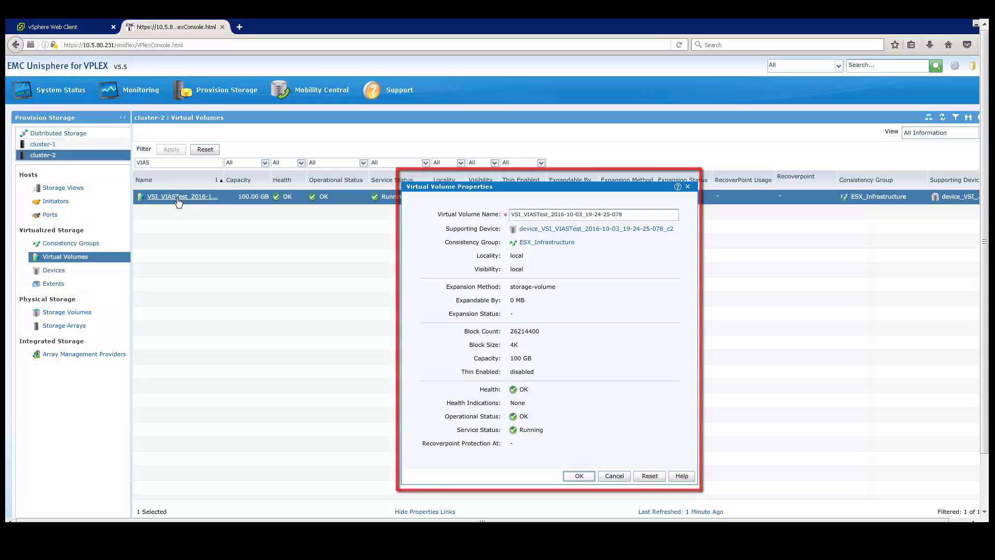
mouse_move(418, 404)
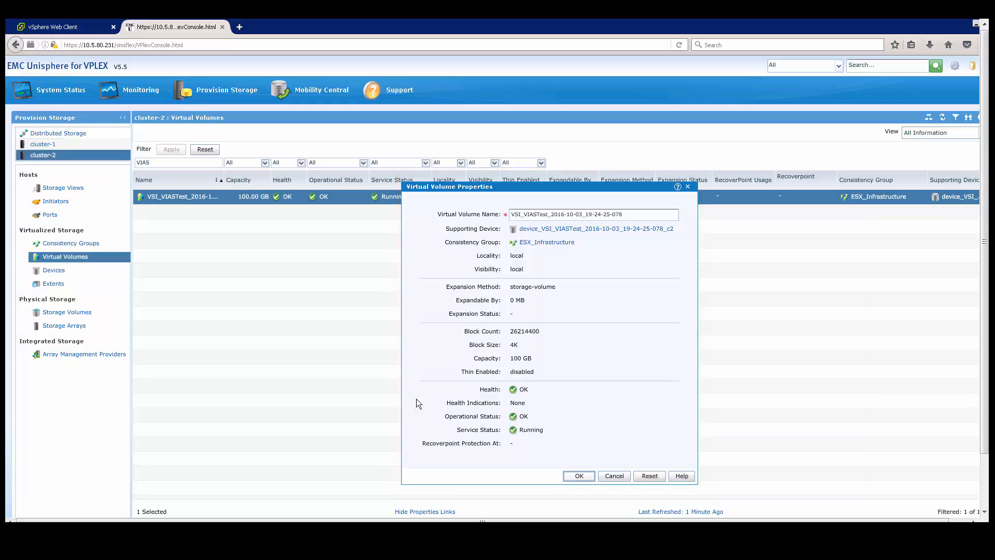